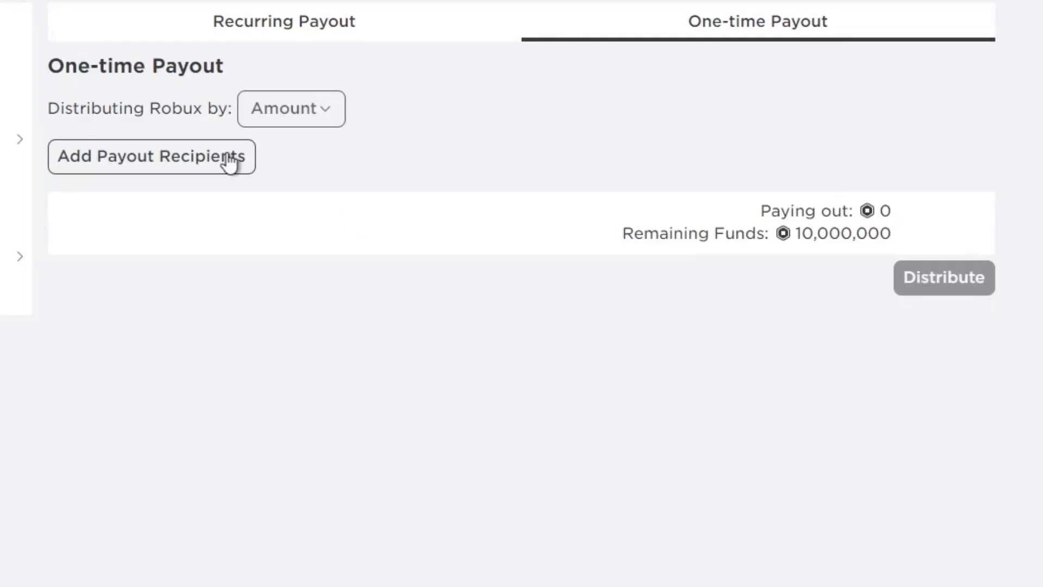
# Step: Add the group member as a payout recipient and pay them 1000 Robux
pyautogui.click(152, 156)
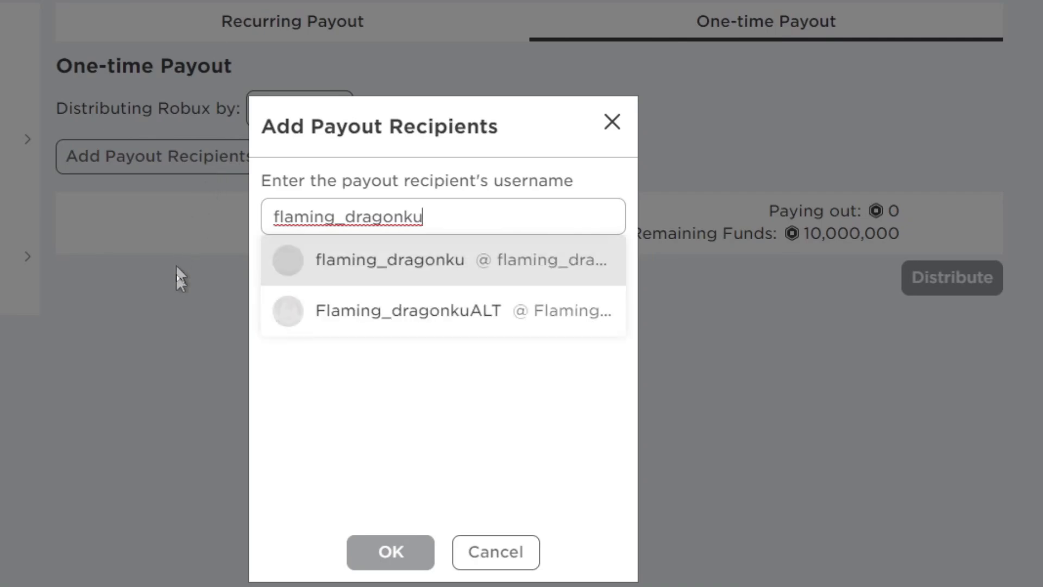
pyautogui.click(389, 259)
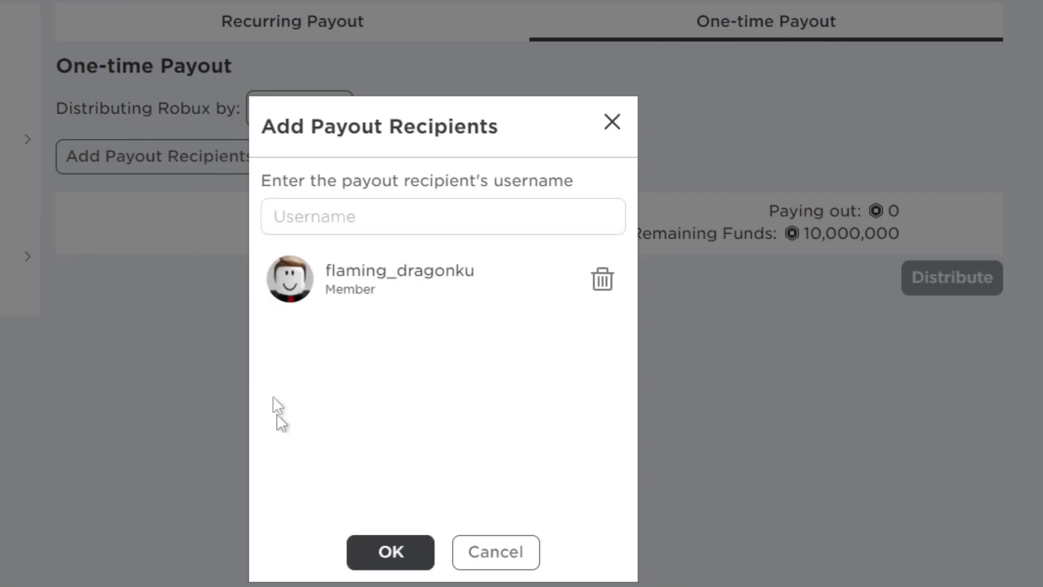
pyautogui.click(391, 552)
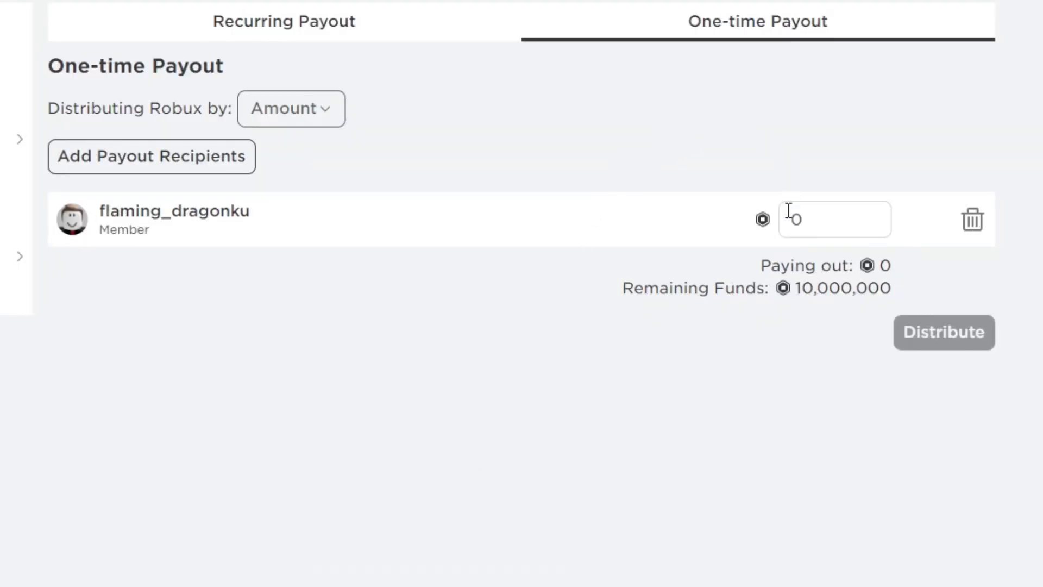
pyautogui.write('1000')
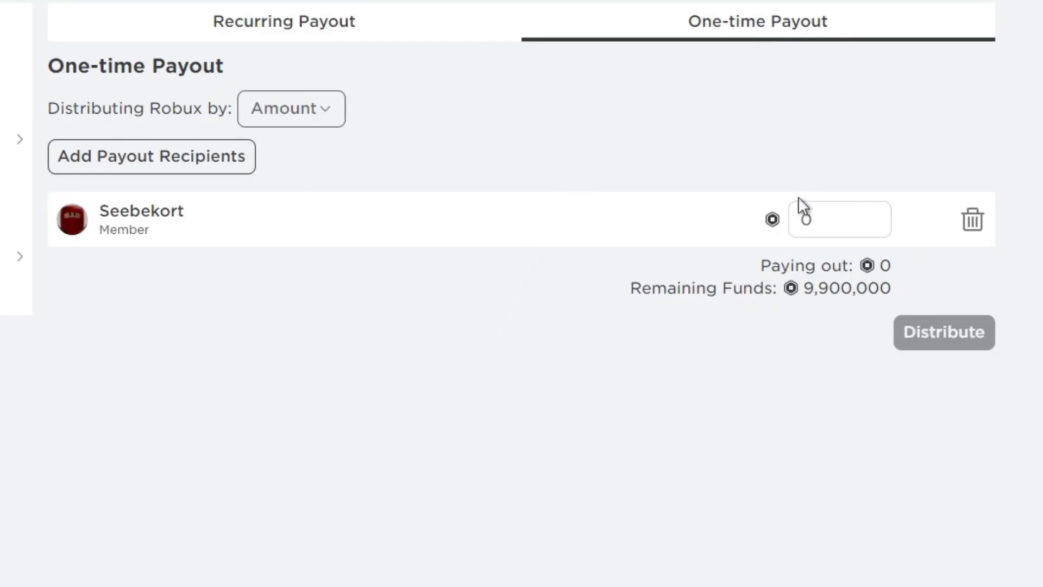
pyautogui.write('1000')
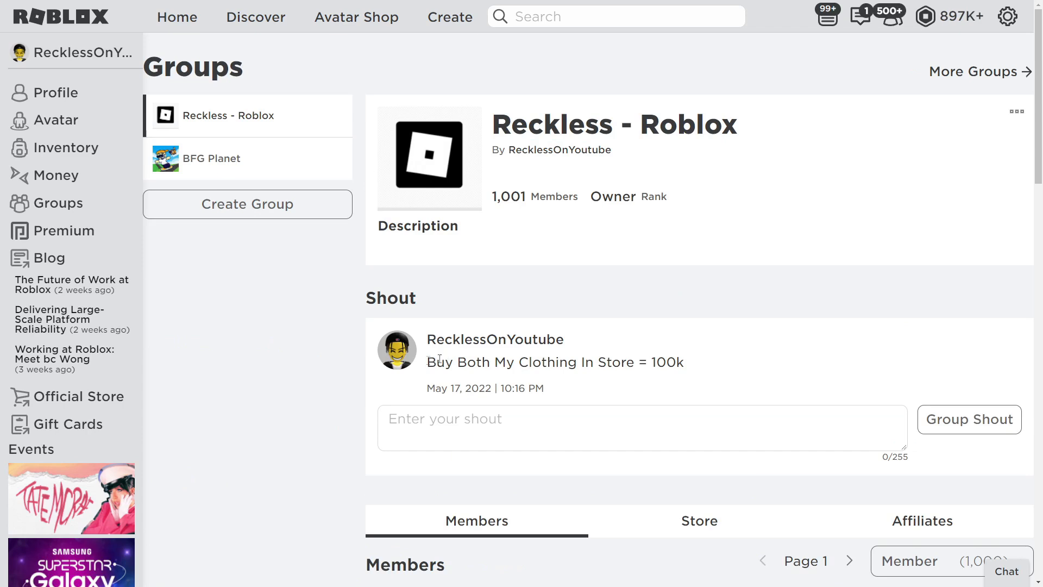
# Step: Select the group shout text, then go to your own profile from your username
pyautogui.tripleClick(555, 362)
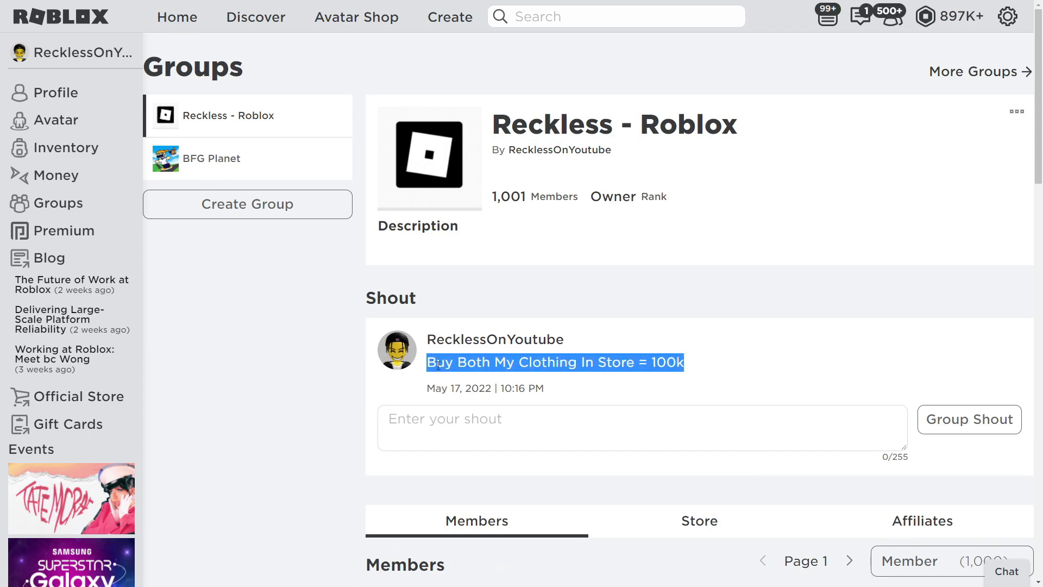
pyautogui.click(495, 339)
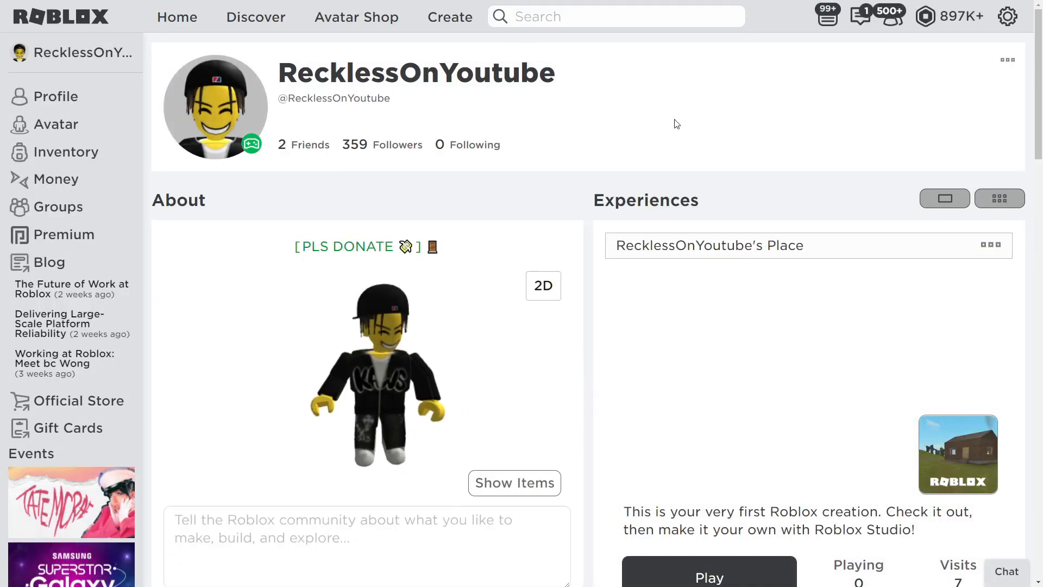
pyautogui.click(709, 576)
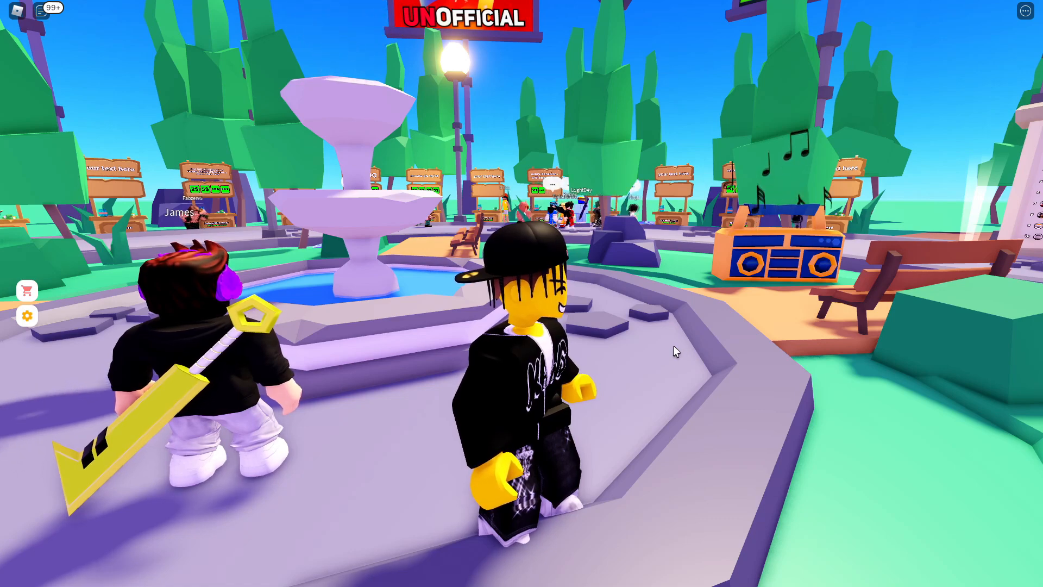
# Step: Set the Graphics Mode to Manual in the in-game Settings menu
pyautogui.press('Escape')
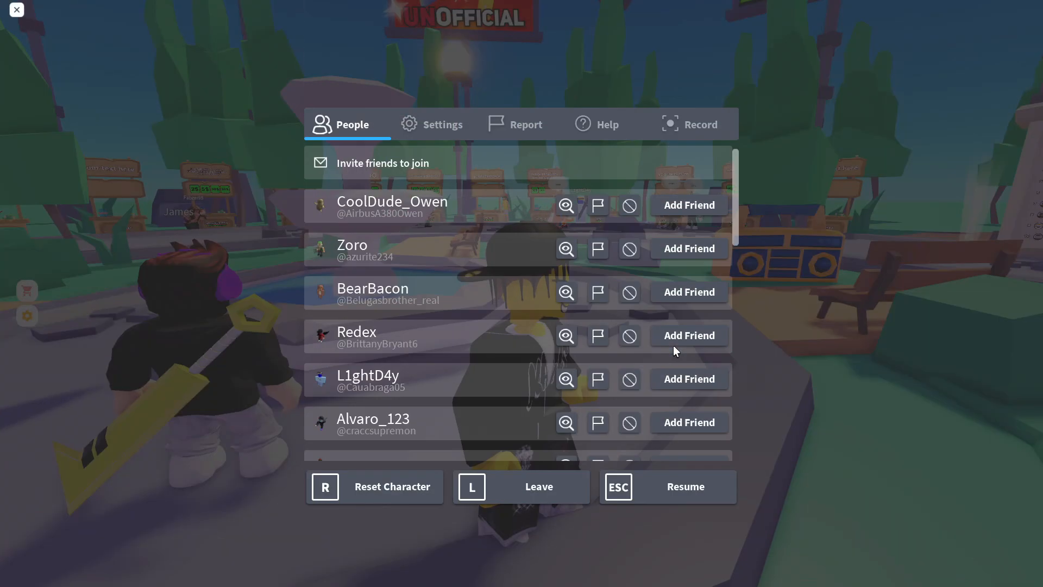
pyautogui.moveTo(746, 335)
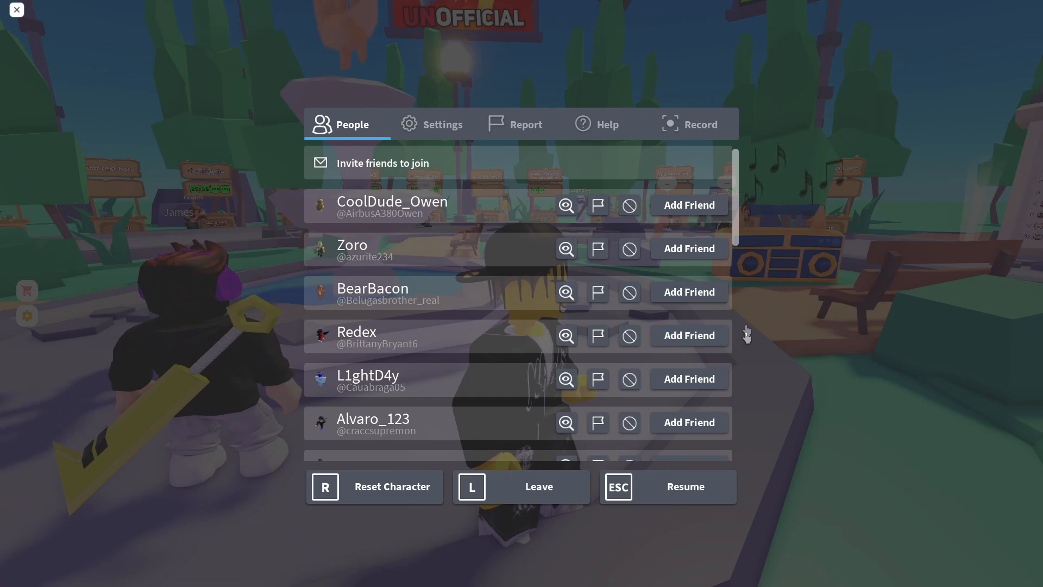
pyautogui.moveTo(848, 275)
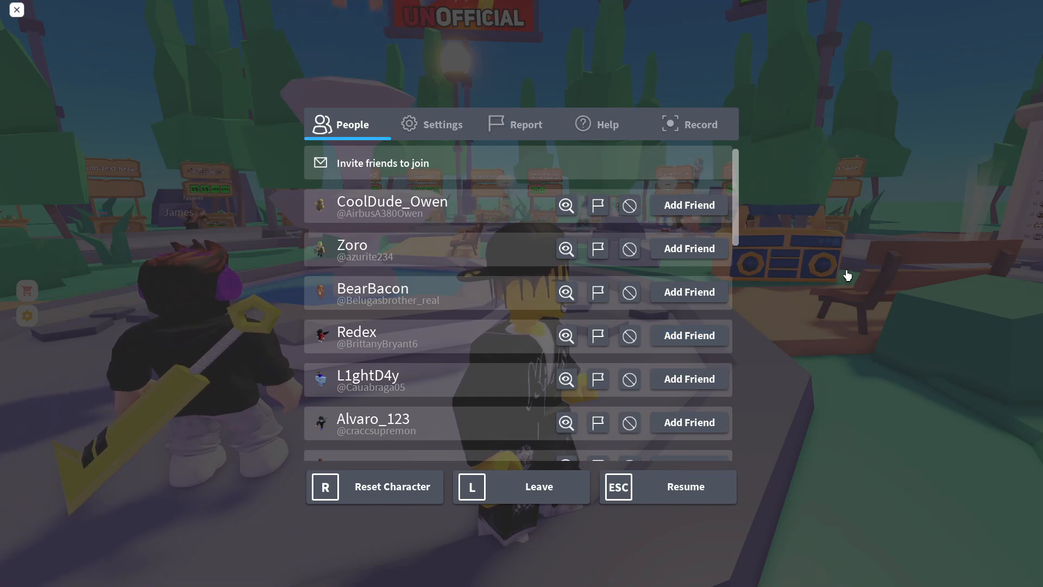
pyautogui.click(432, 123)
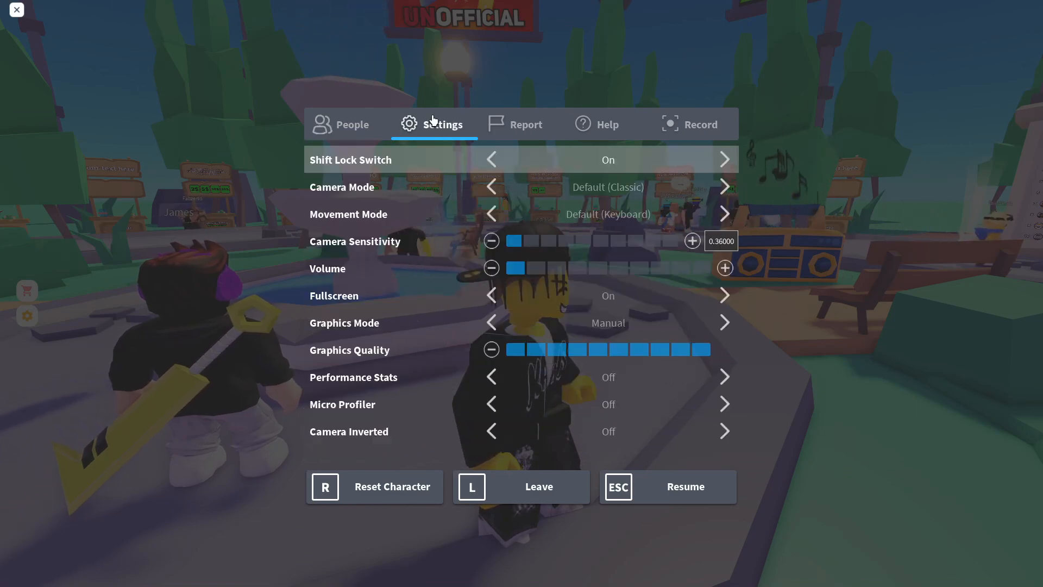
pyautogui.moveTo(663, 369)
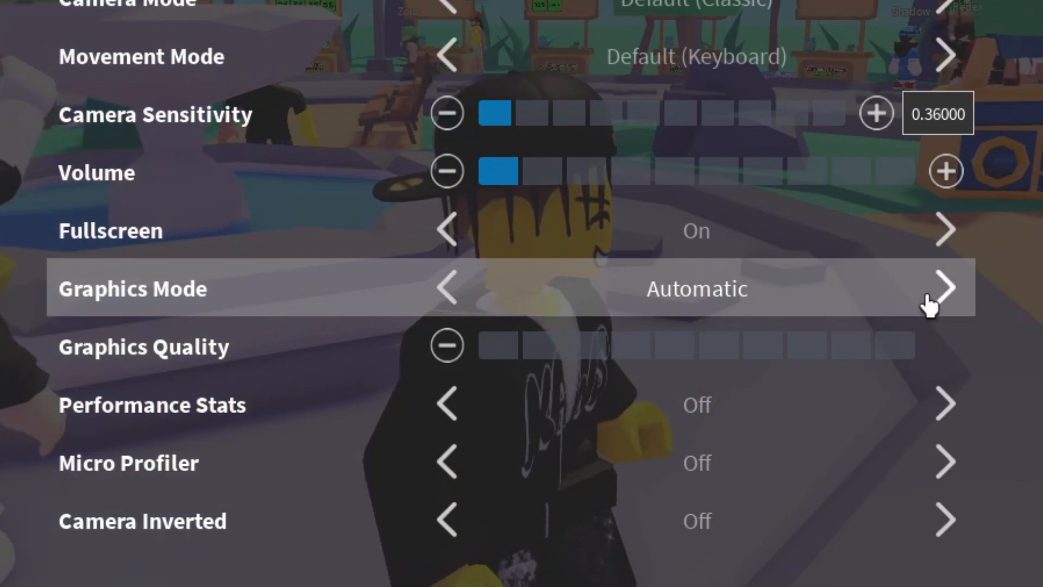
pyautogui.click(946, 288)
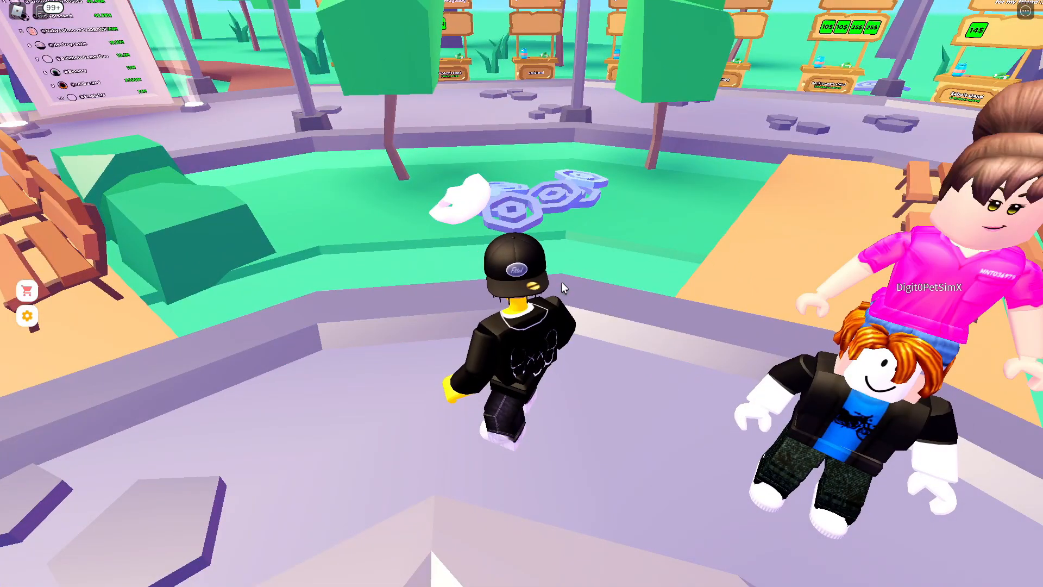
# Step: Lower the manual Graphics Quality to five of ten bars in Settings
pyautogui.press('Escape')
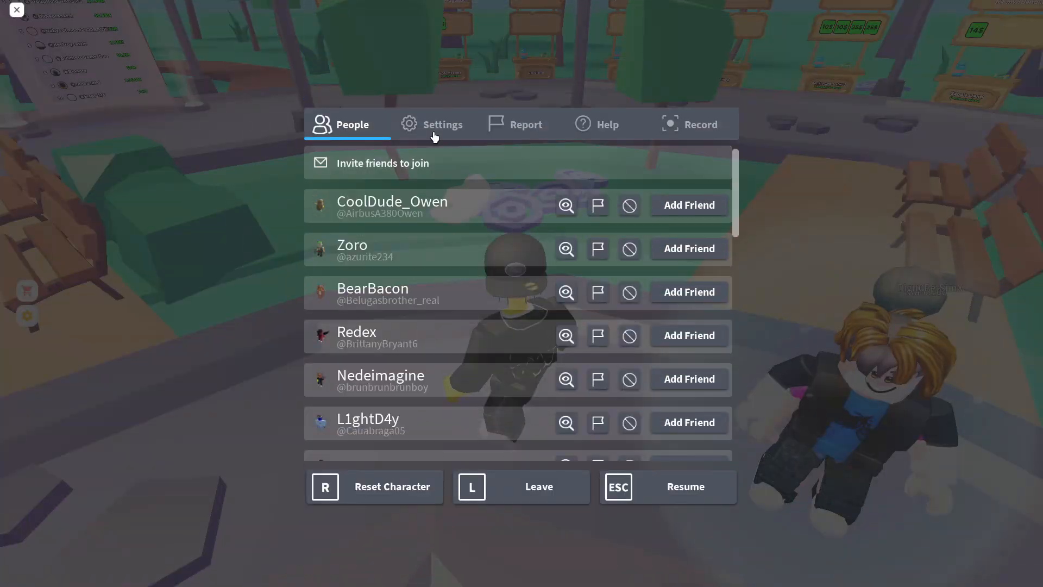
pyautogui.click(432, 125)
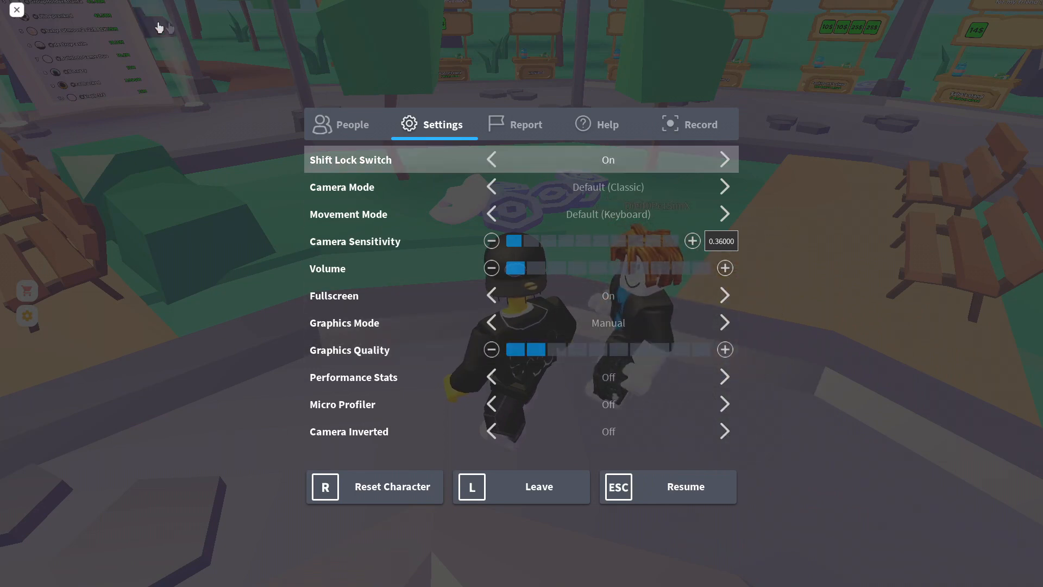
pyautogui.click(595, 349)
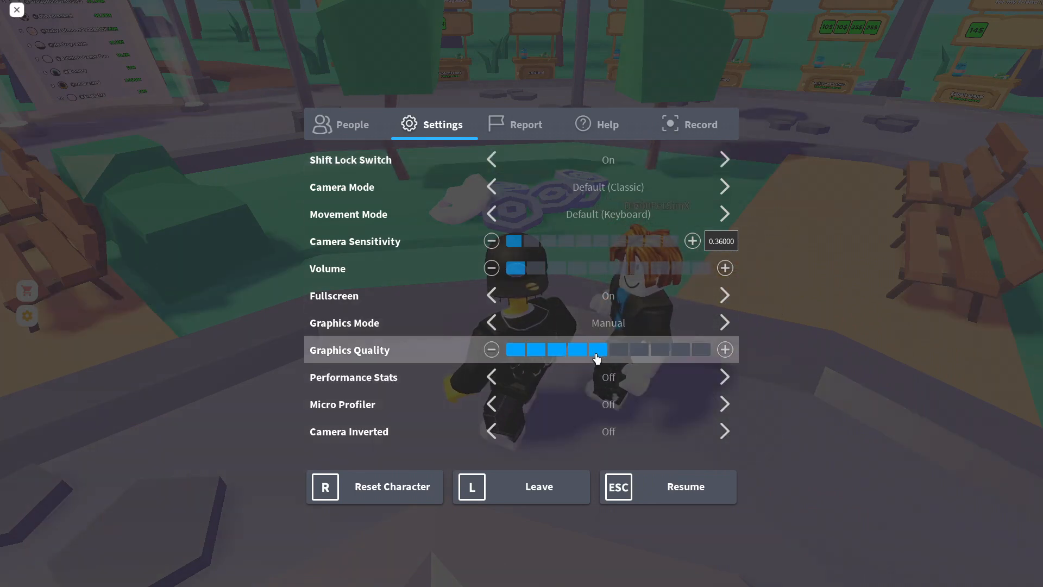
pyautogui.click(577, 348)
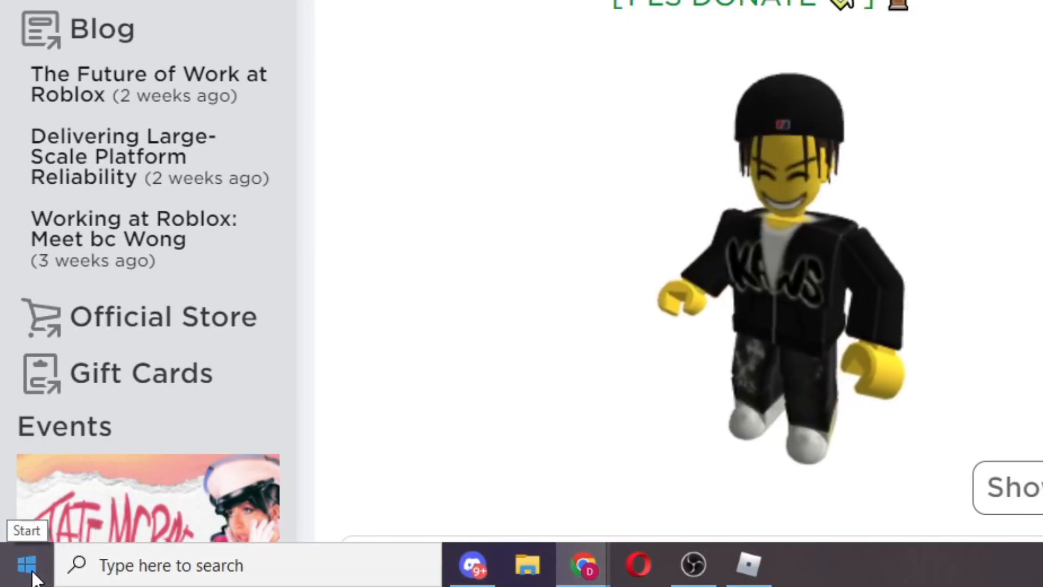
# Step: Open Task Manager from the Start right-click menu and expand it to full details
pyautogui.rightClick(12, 564)
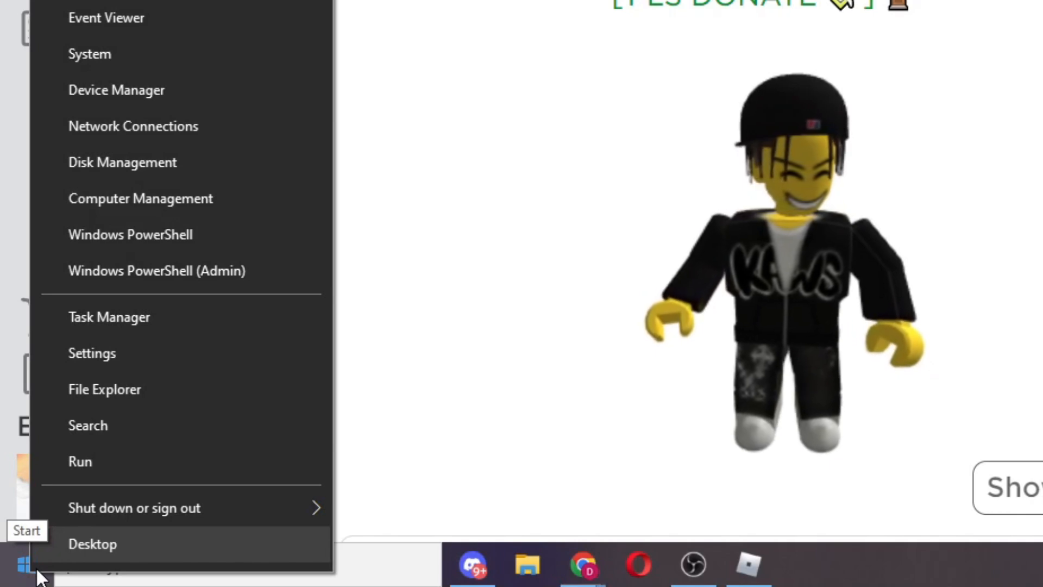
pyautogui.moveTo(220, 318)
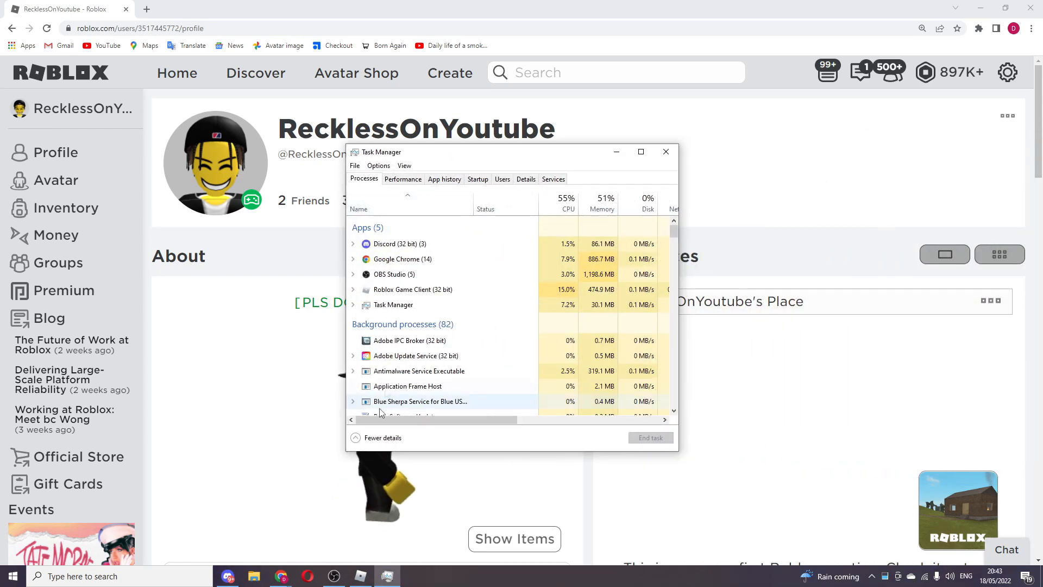
pyautogui.click(383, 438)
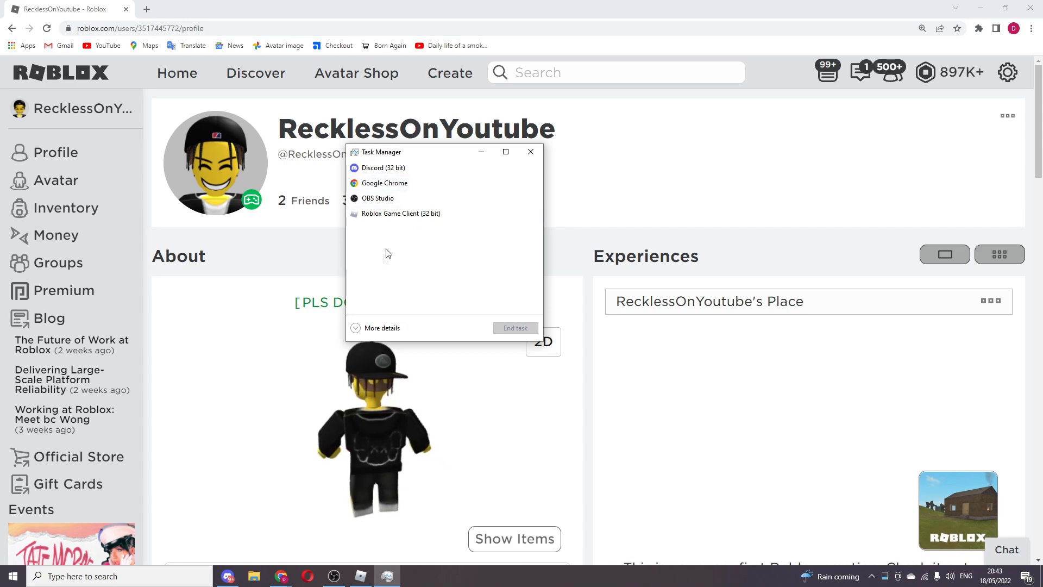
pyautogui.click(382, 327)
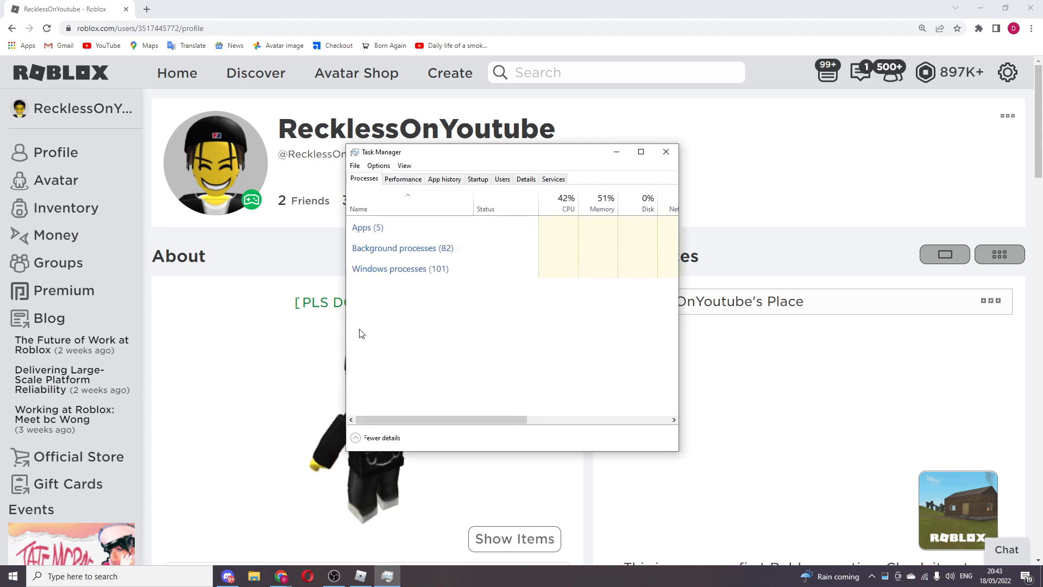
pyautogui.click(362, 227)
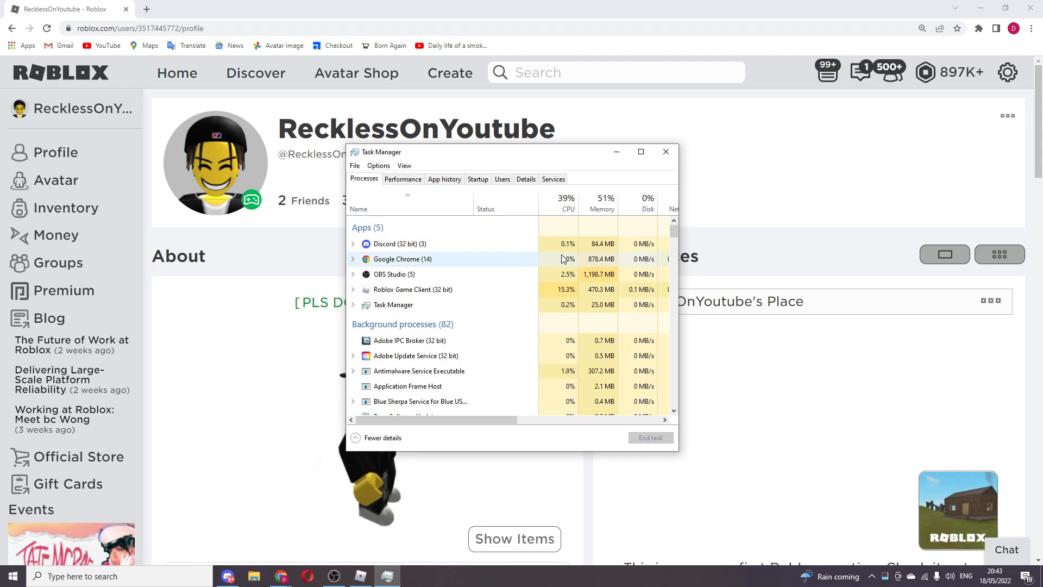
# Step: Show the Details tab and sort the executables by memory use
pyautogui.click(524, 178)
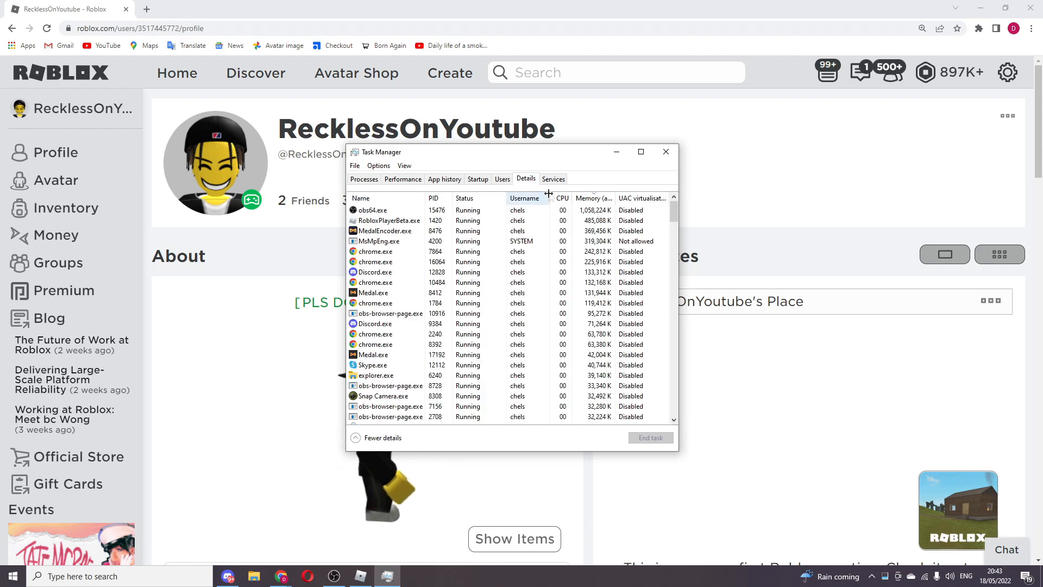
pyautogui.click(361, 198)
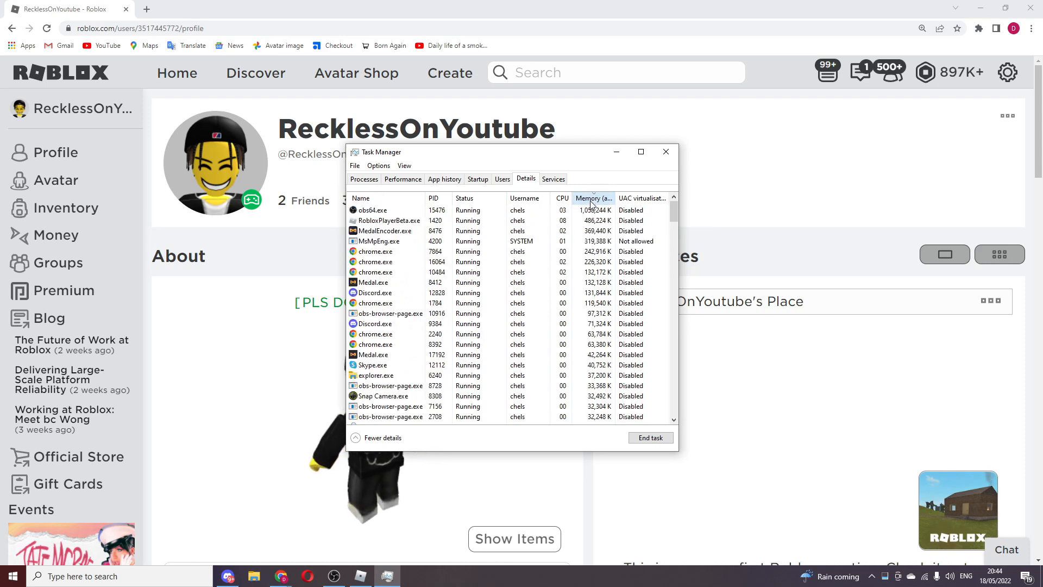
pyautogui.click(592, 198)
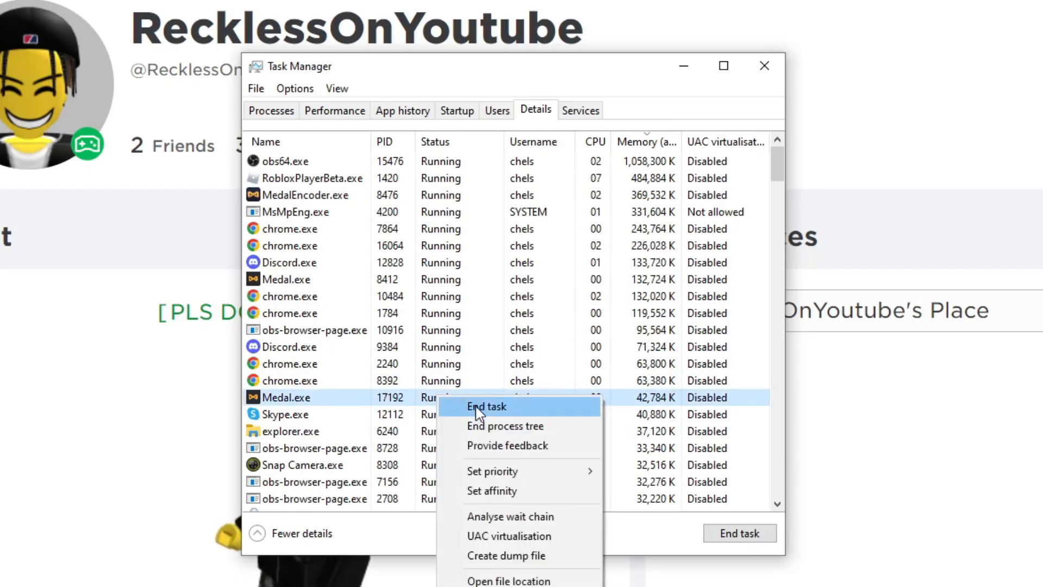
# Step: End the Medal.exe process, confirm End process, and close Task Manager
pyautogui.click(486, 407)
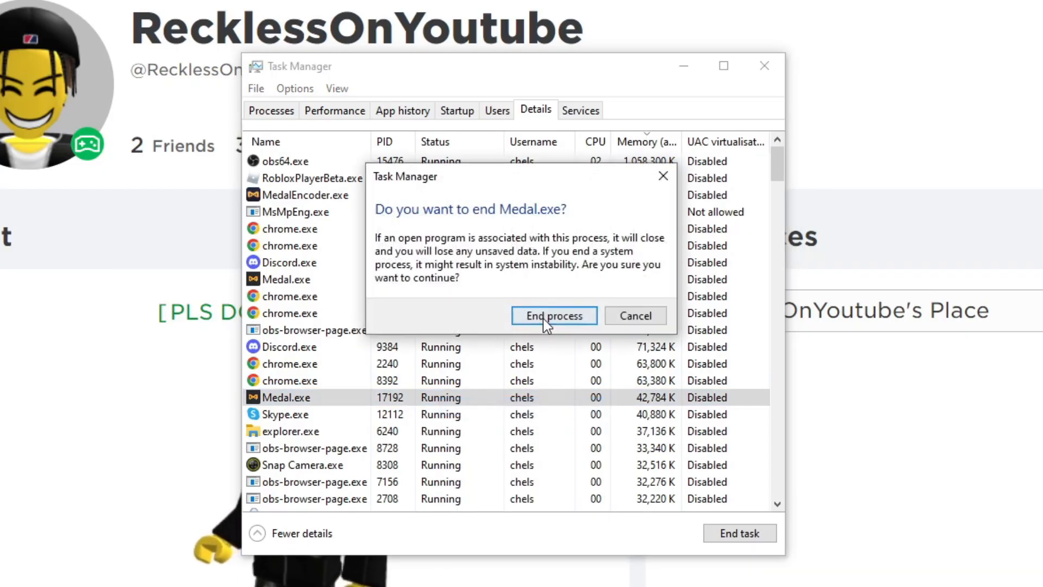
pyautogui.click(553, 315)
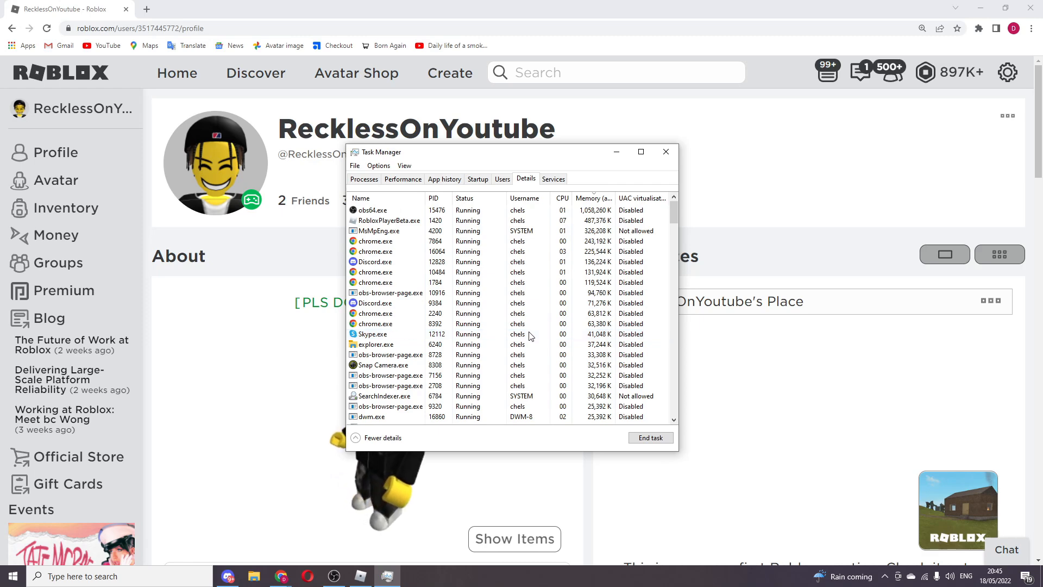
pyautogui.rightClick(373, 334)
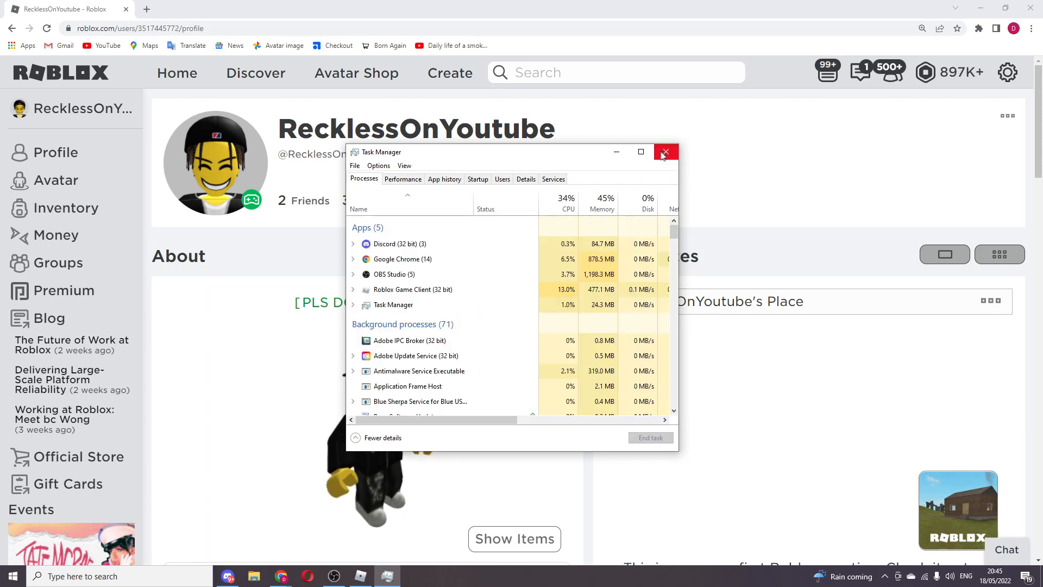
pyautogui.click(665, 151)
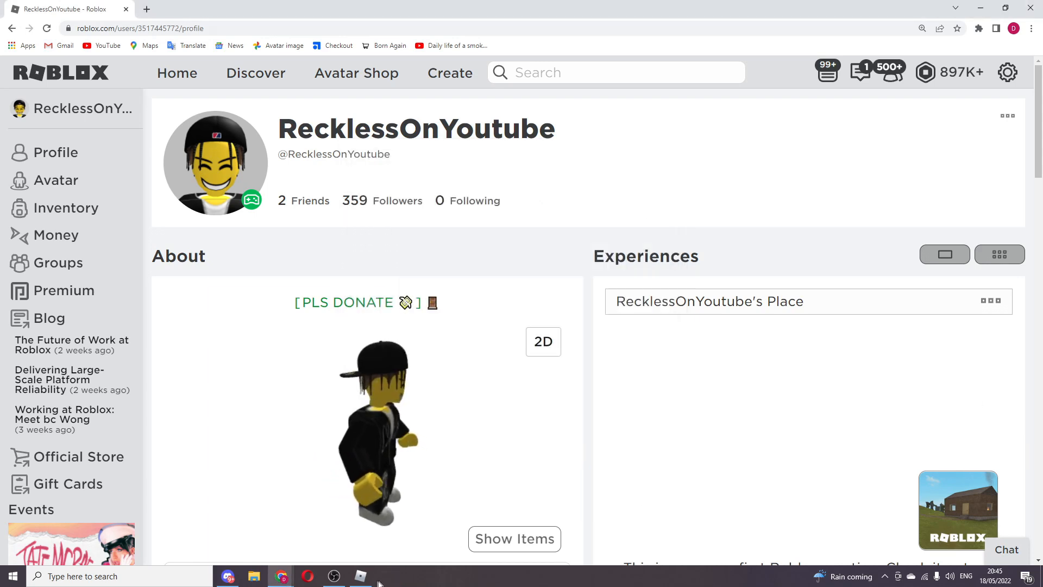